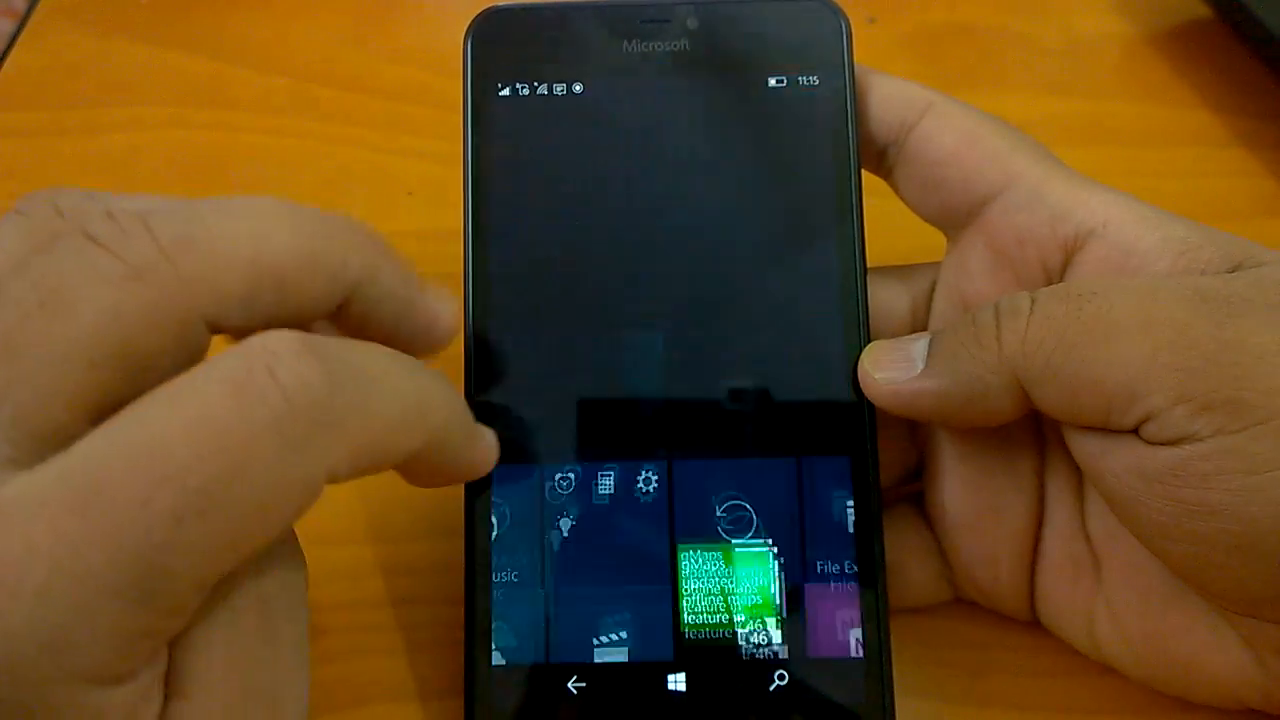
Go from the Start tiles through the All apps list to Settings, then open System.
left_click(722, 580)
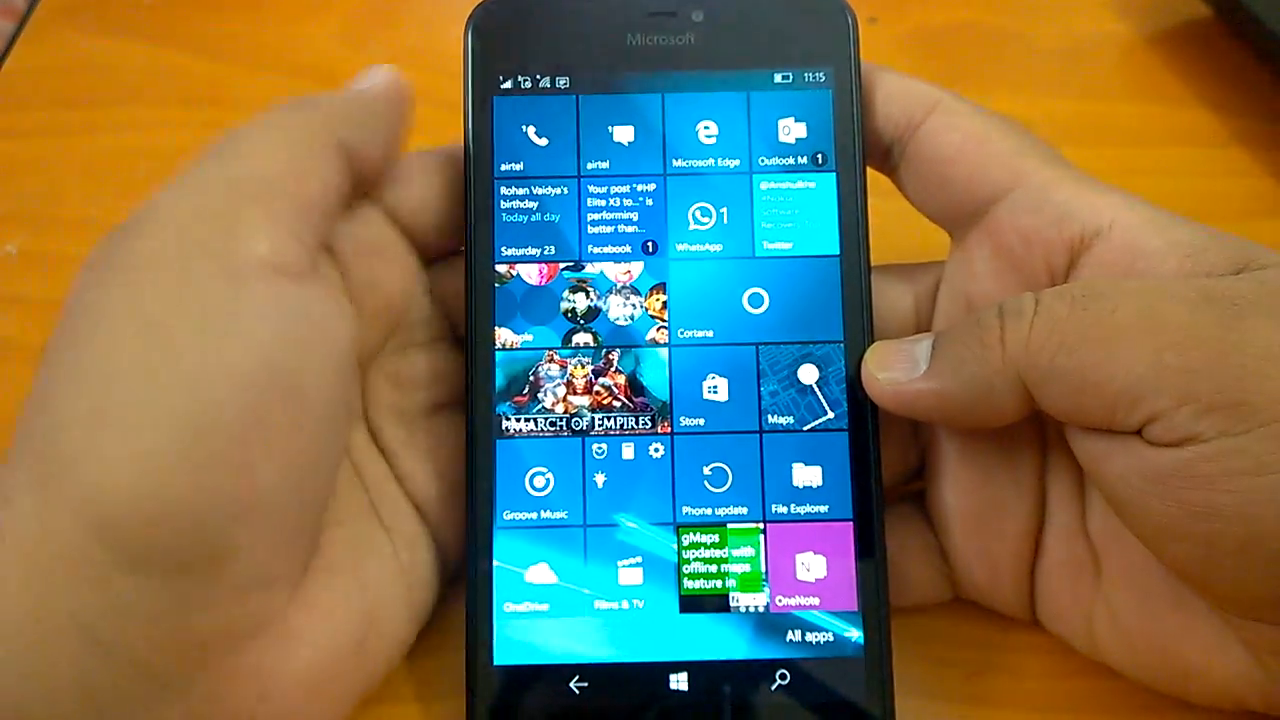
left_click(810, 637)
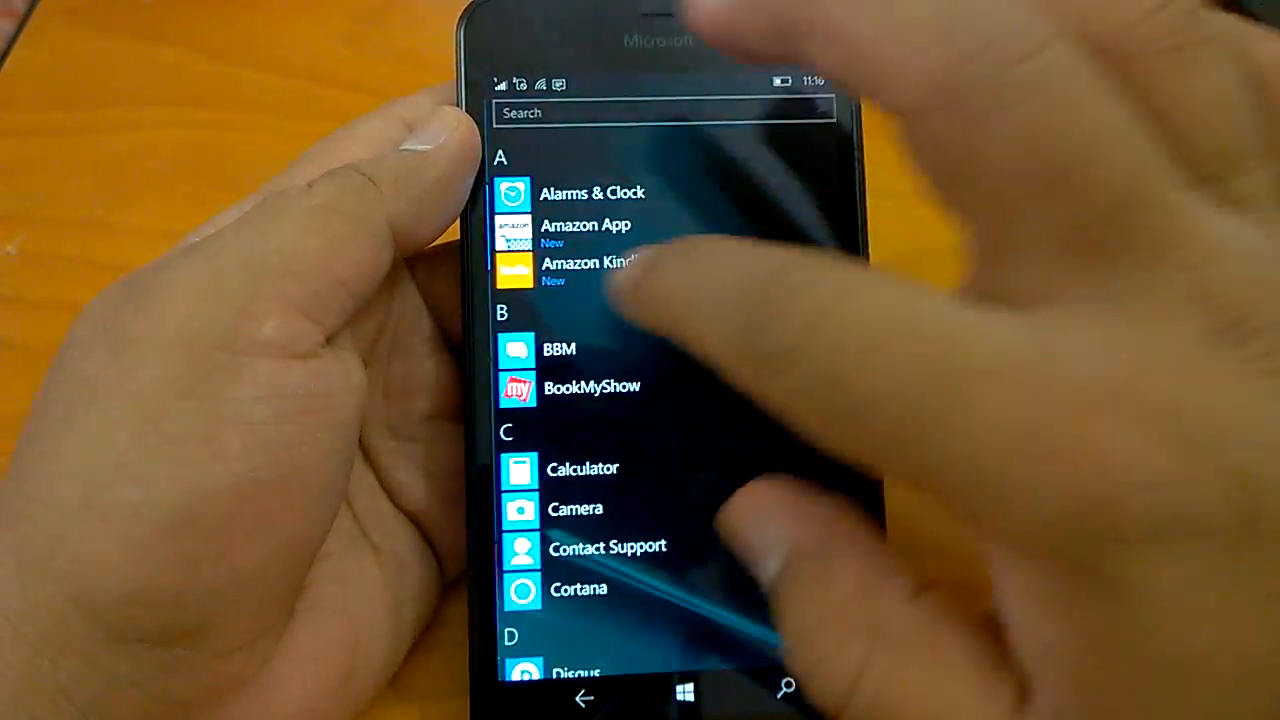
scroll("down", 3)
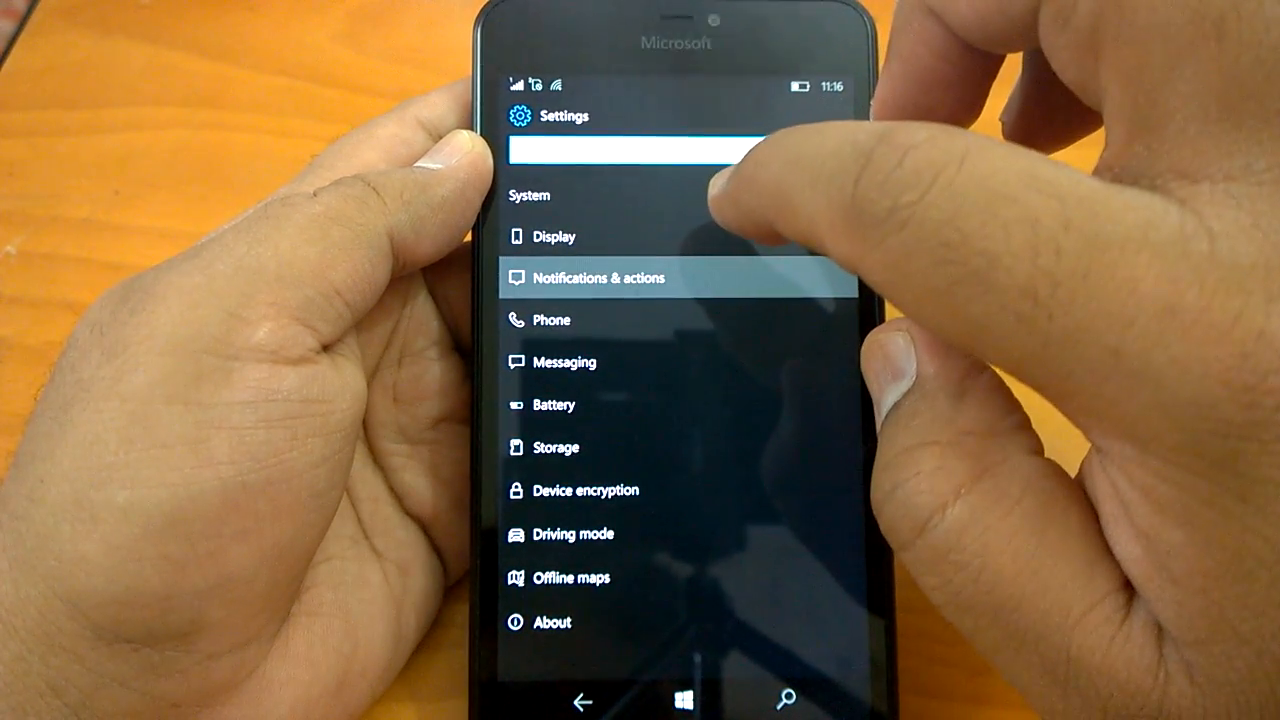
Browse the Notifications & actions quick actions grid, then bring up Task View with Cortana, Edge and Photos.
left_click(595, 278)
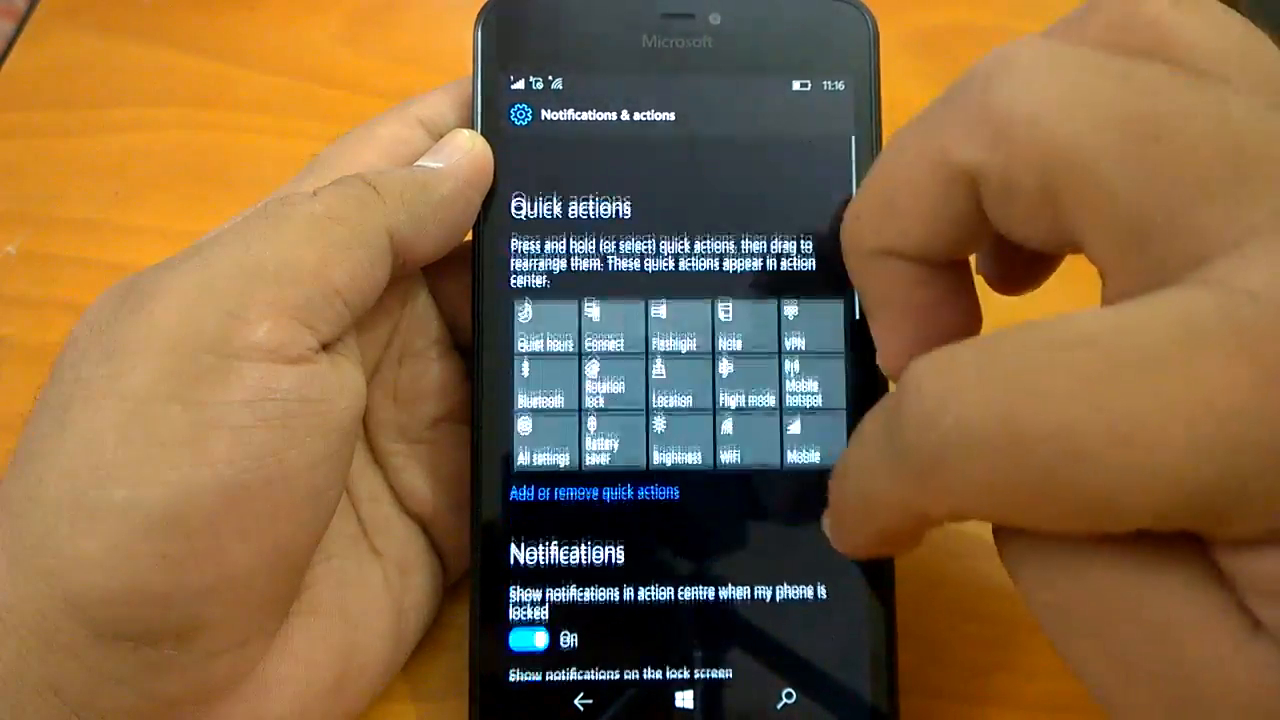
scroll("down", 3)
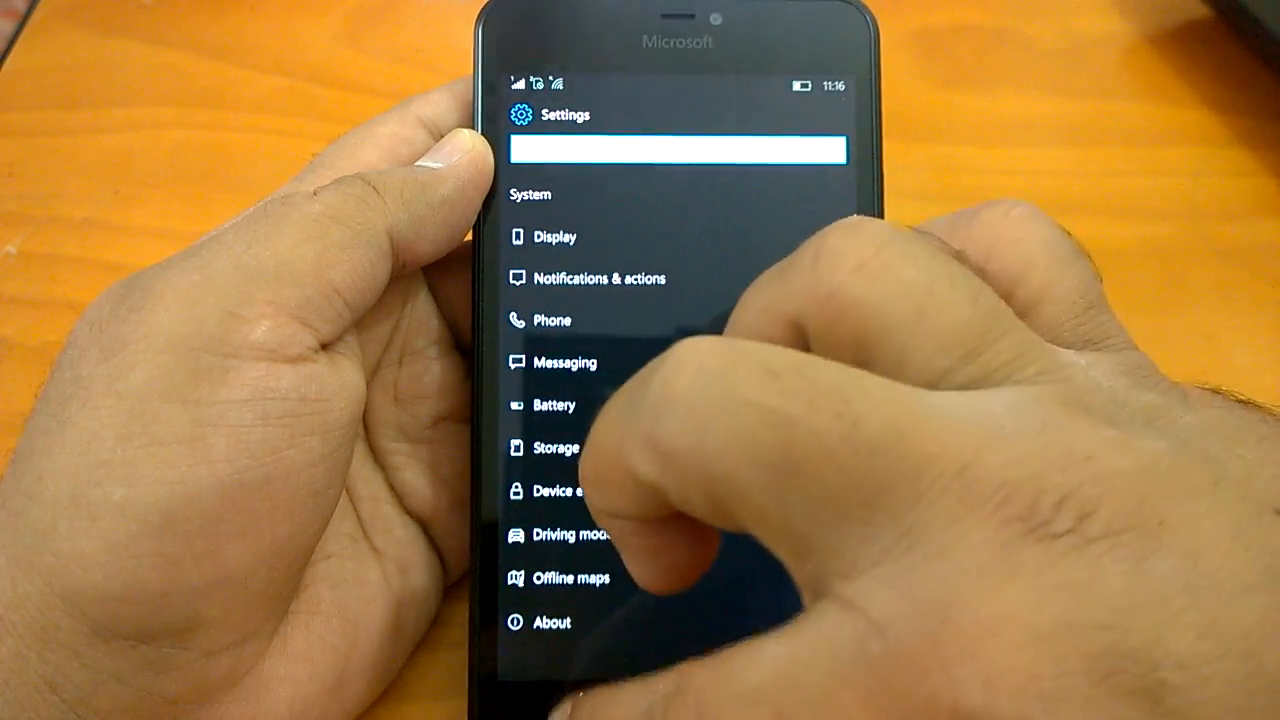
scroll("down", 3)
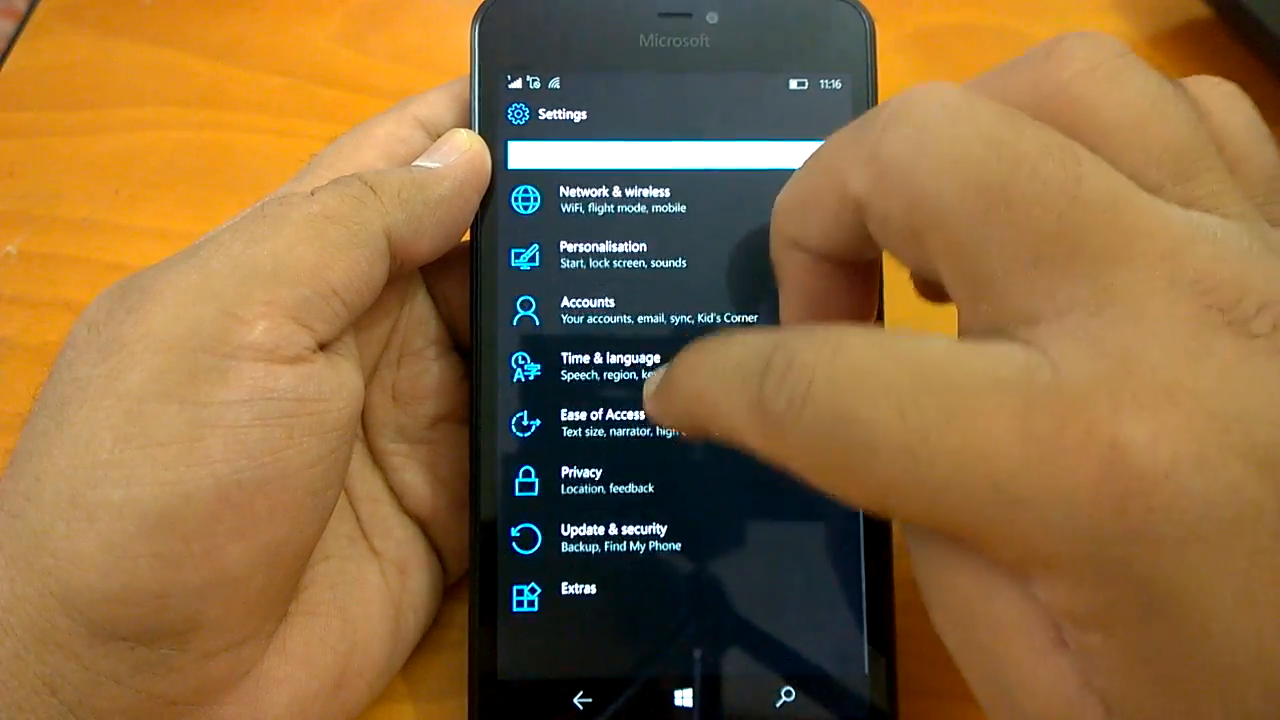
left_click(613, 536)
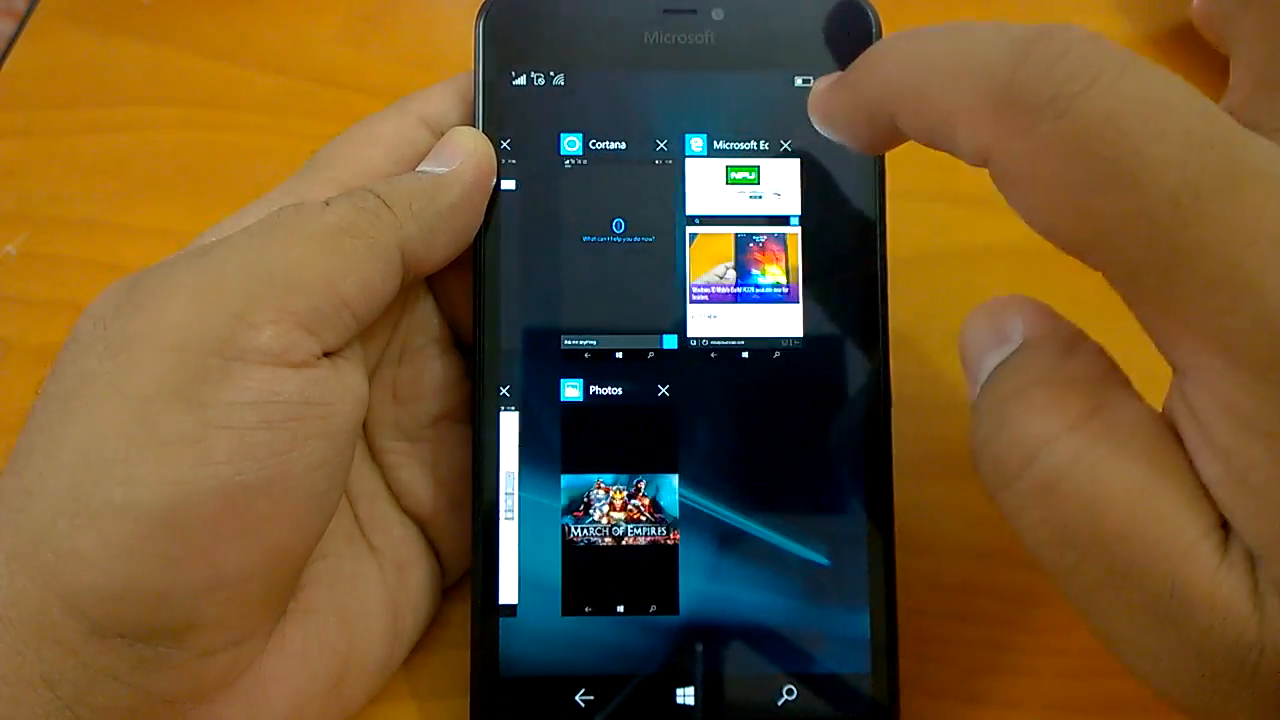
Switch to Microsoft Edge and show its NokiaPowerUser, Windows Central and new tabs.
left_click(741, 250)
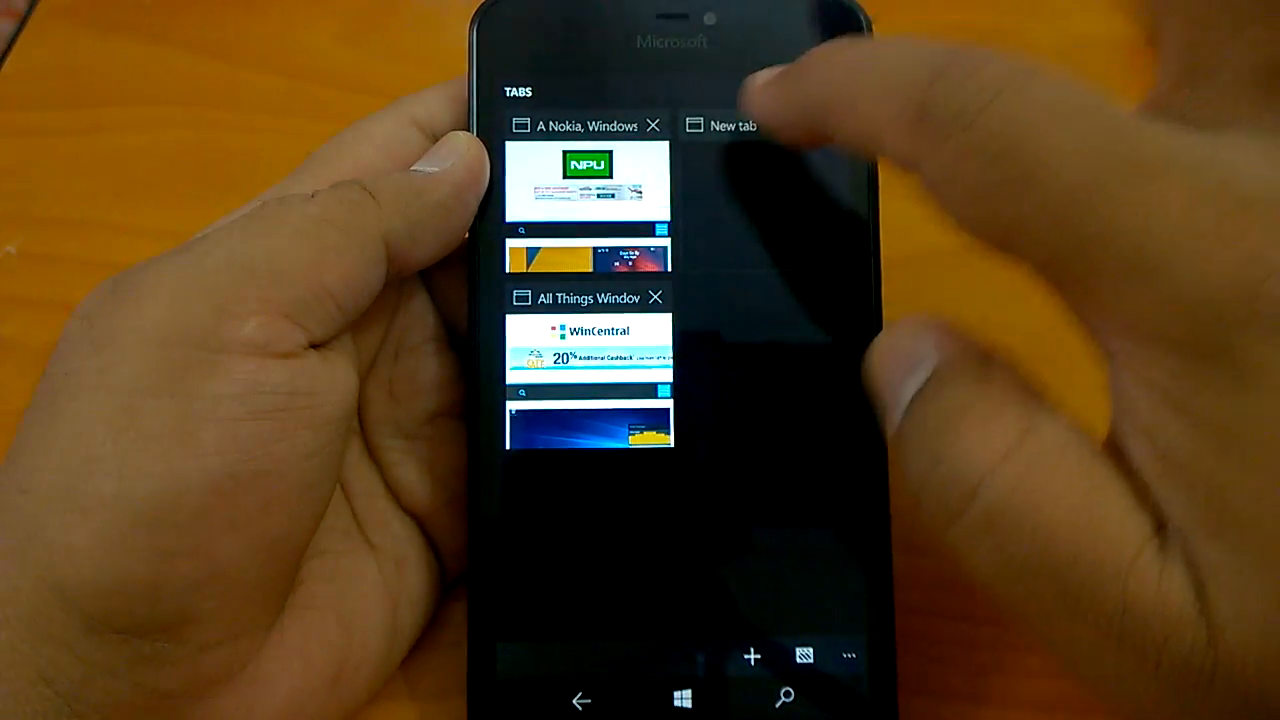
Open the Nokia Power User tab and read through the Red Stripe Deals article.
left_click(728, 125)
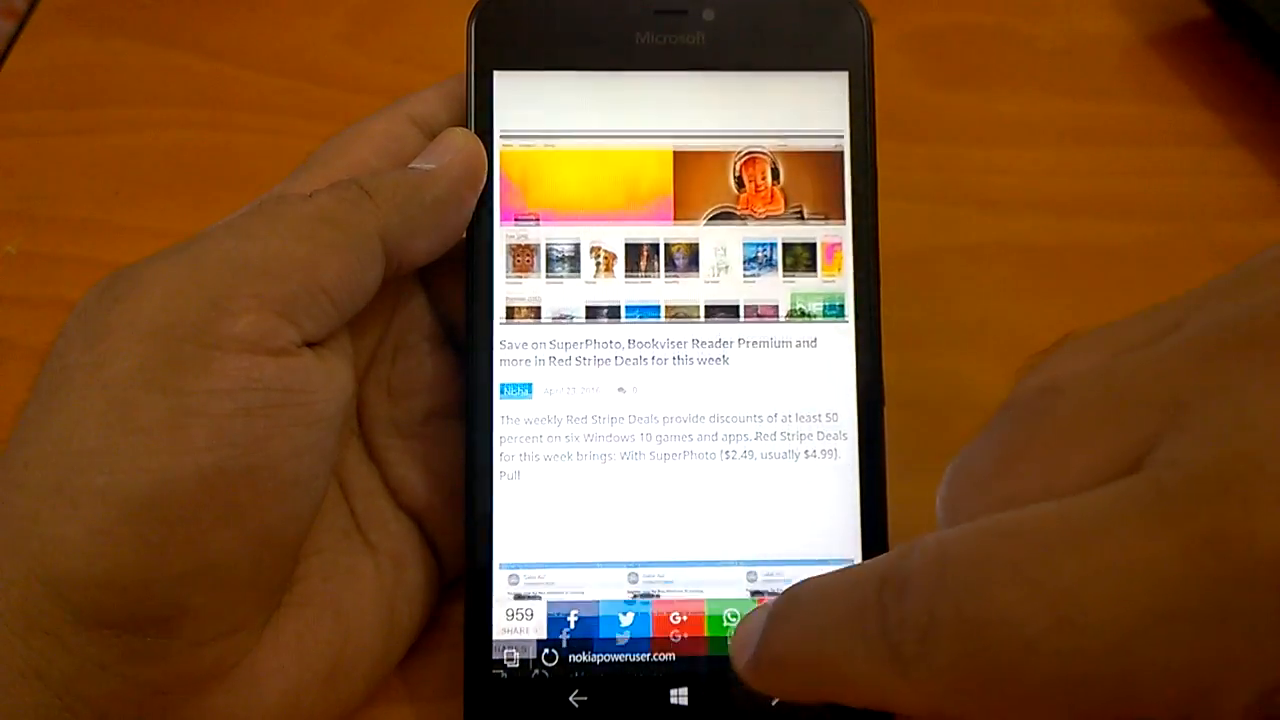
left_click(678, 697)
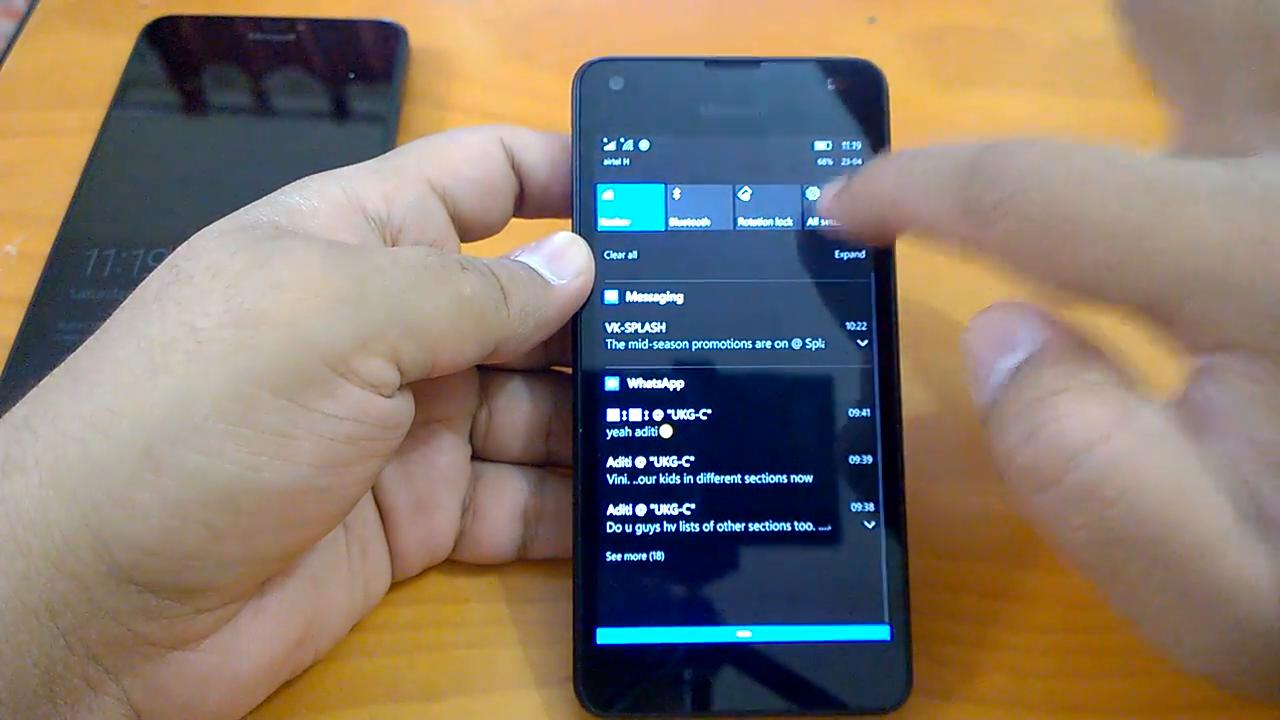
Pull down Action Center on the second Lumia, showing Messaging and WhatsApp notifications.
left_click(838, 205)
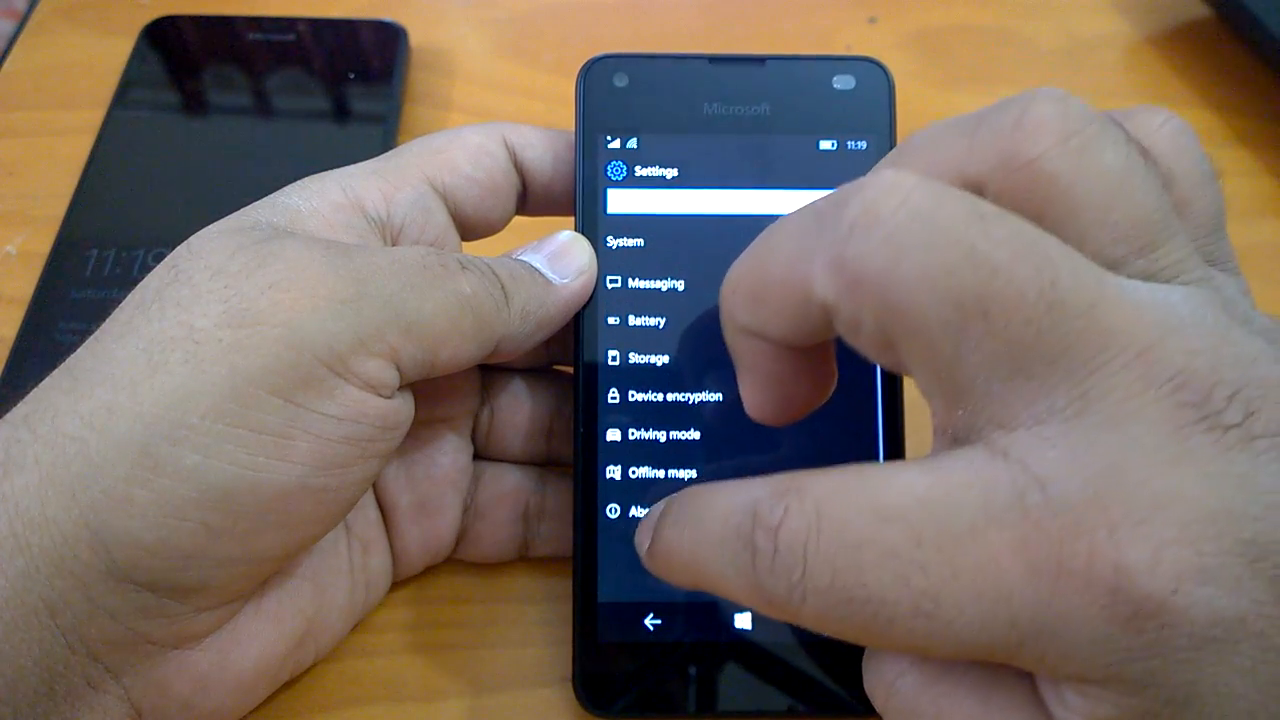
Switch from System settings to Microsoft Edge and show its three open tabs.
left_click(643, 510)
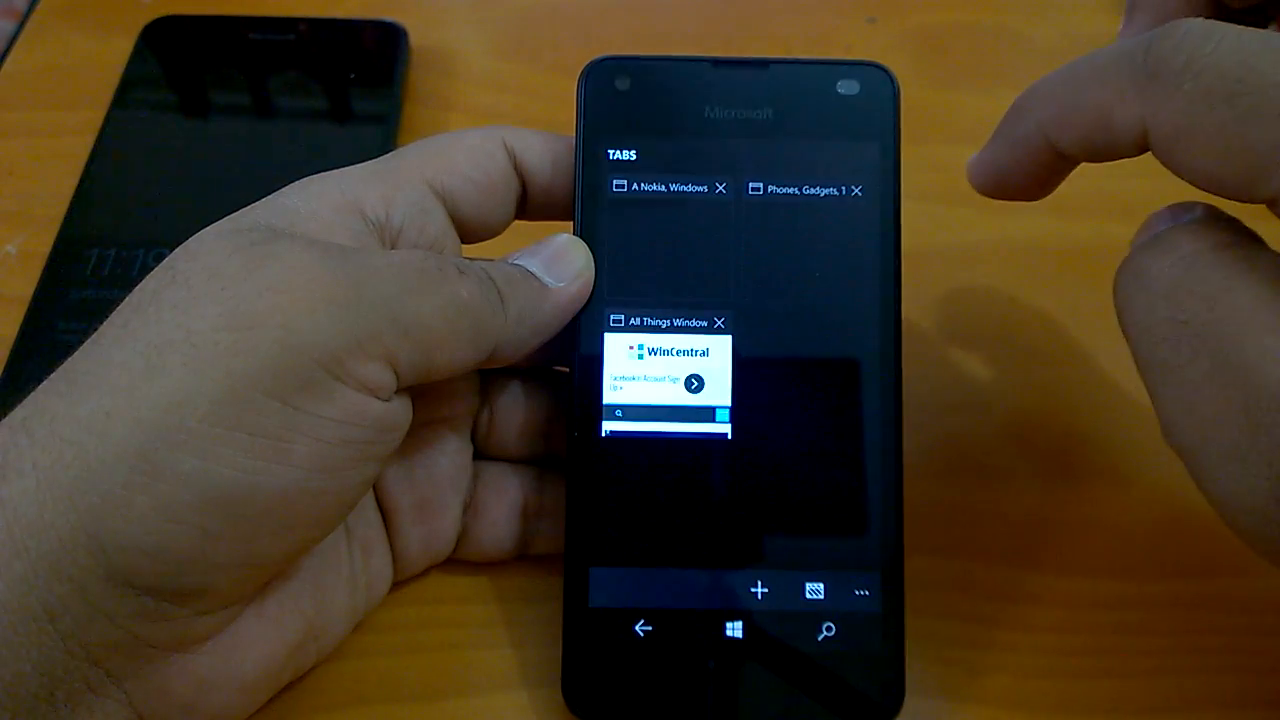
Open the nokiapoweruser.com article tab in Edge and scroll back up the page.
left_click(666, 377)
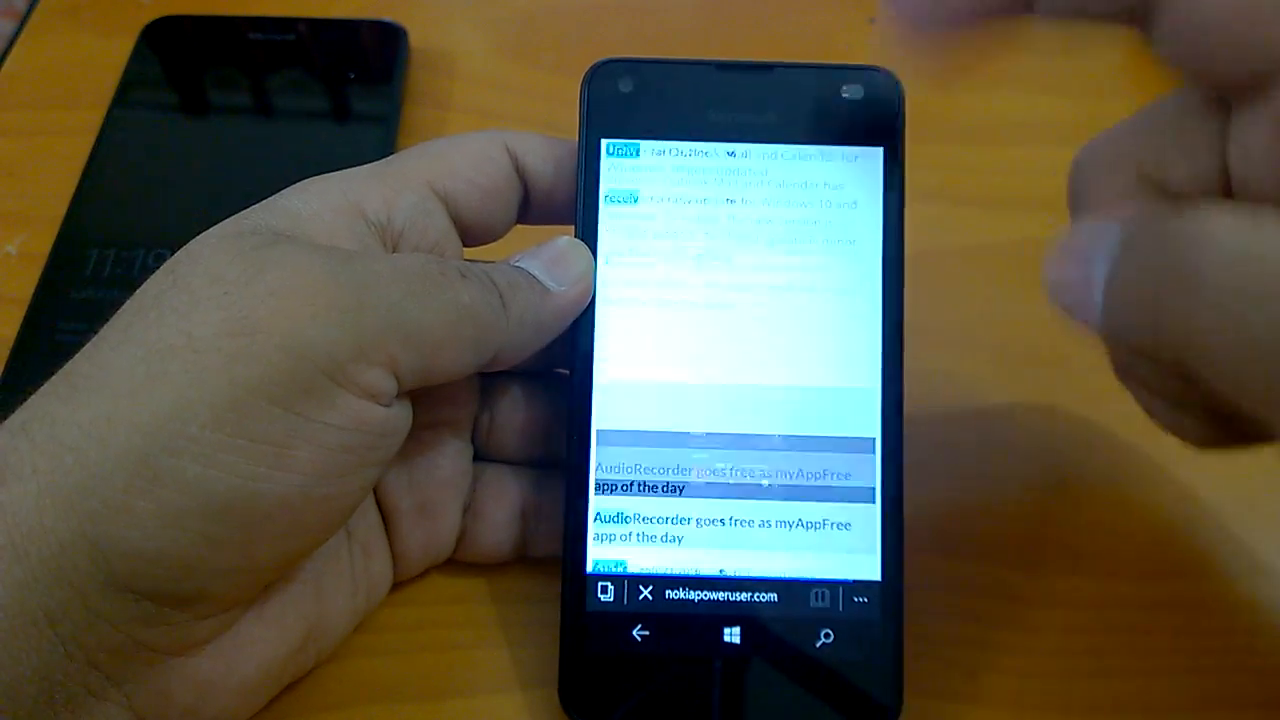
scroll("up", 3)
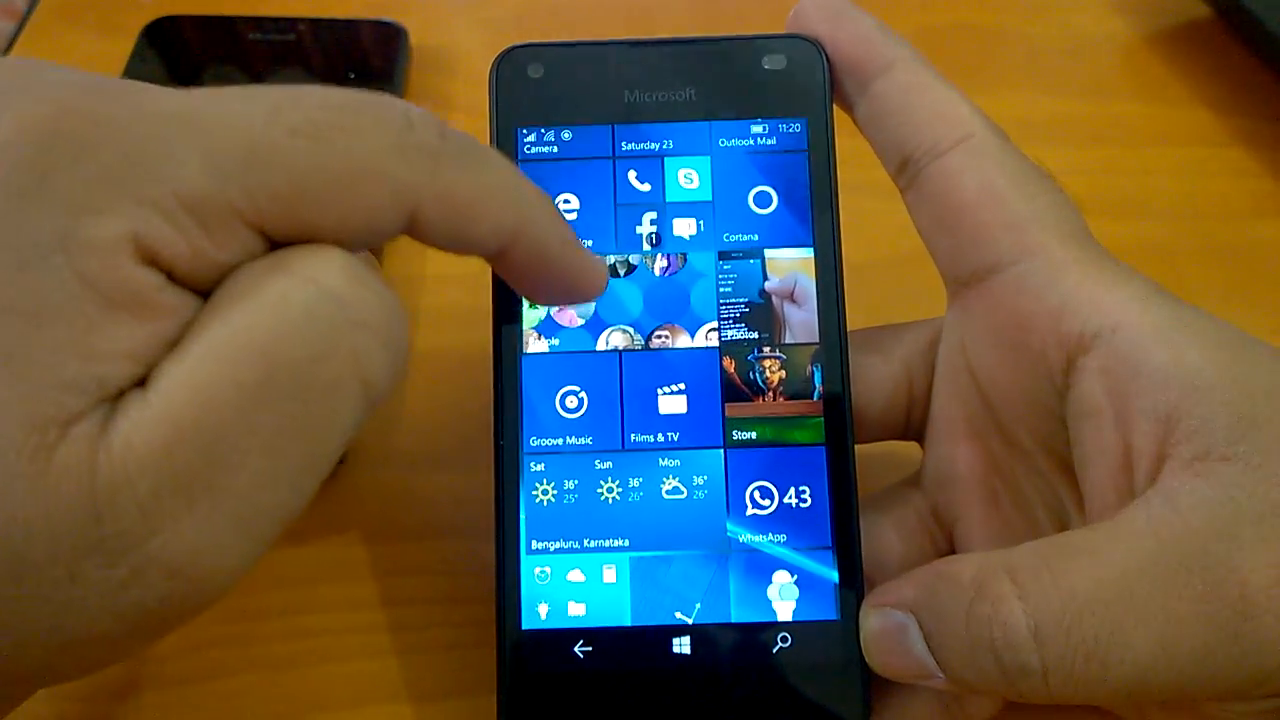
Scroll through the All apps list, then pull down Action Center with Messaging and WhatsApp notifications.
scroll("down", 3)
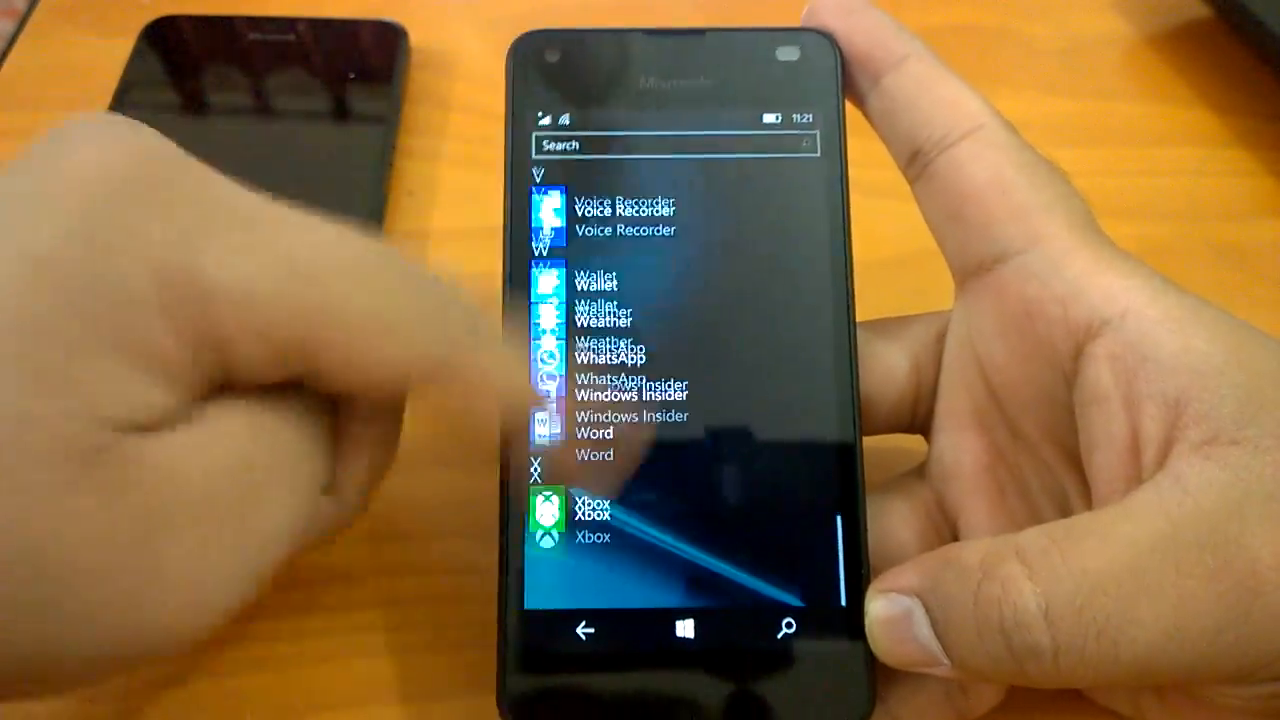
scroll("up", 3)
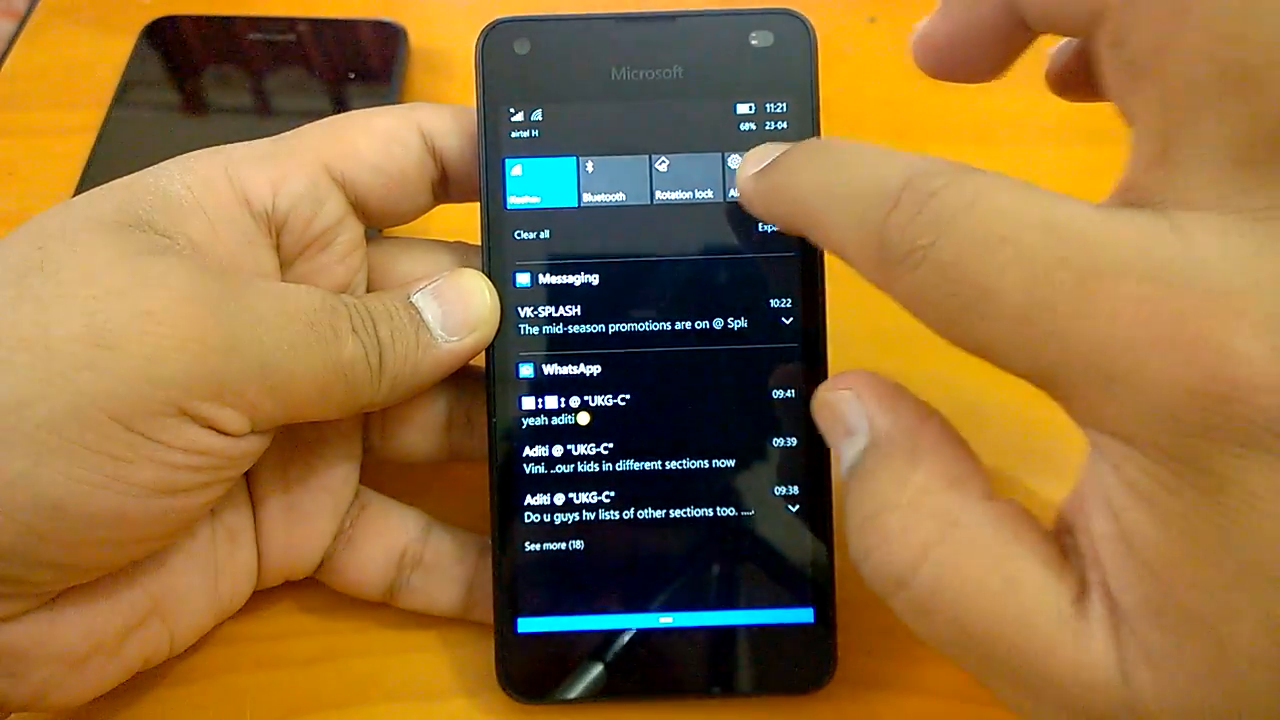
Check the duplicated Sign-in options, then clear all notifications and expand the full quick actions grid.
left_click(742, 170)
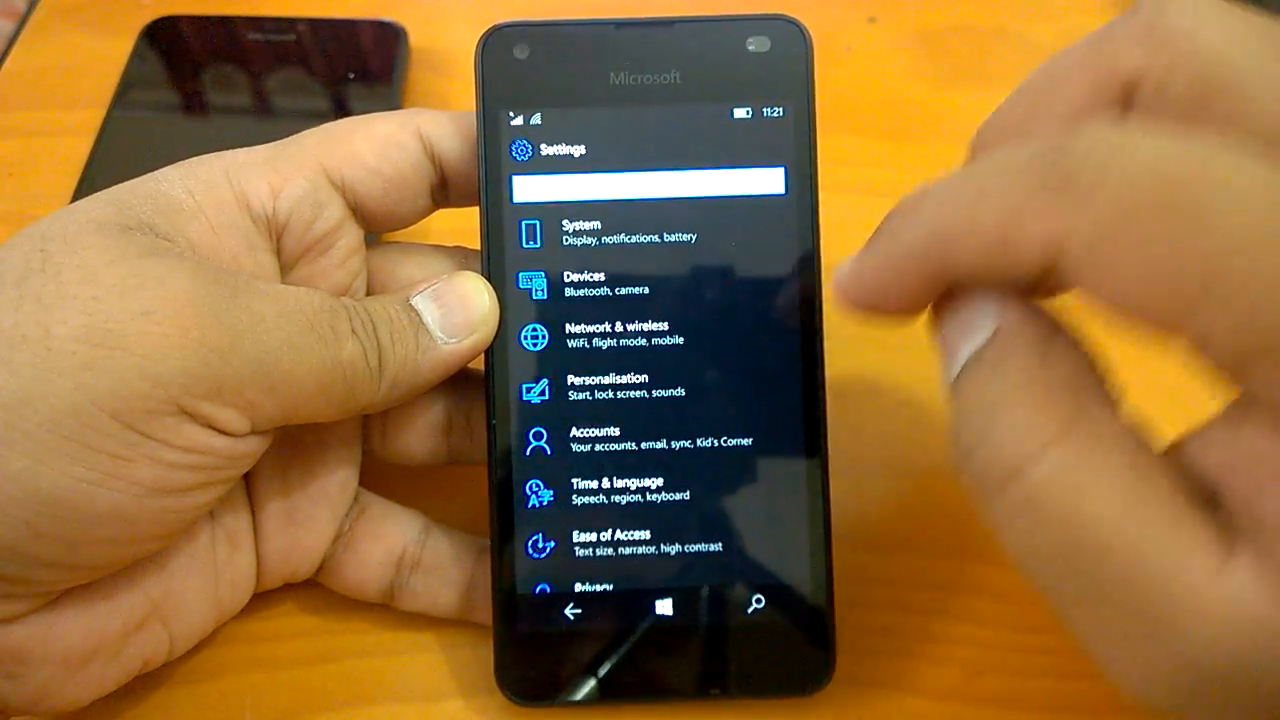
scroll("down", 3)
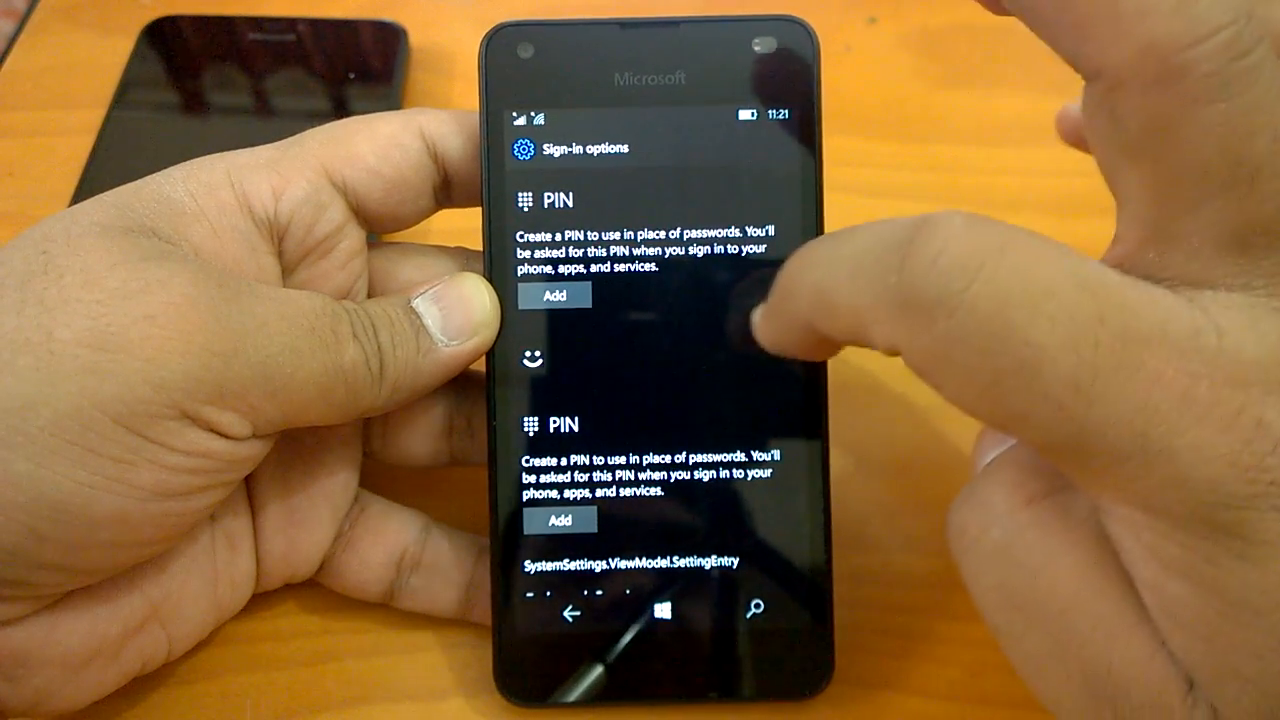
scroll("down", 3)
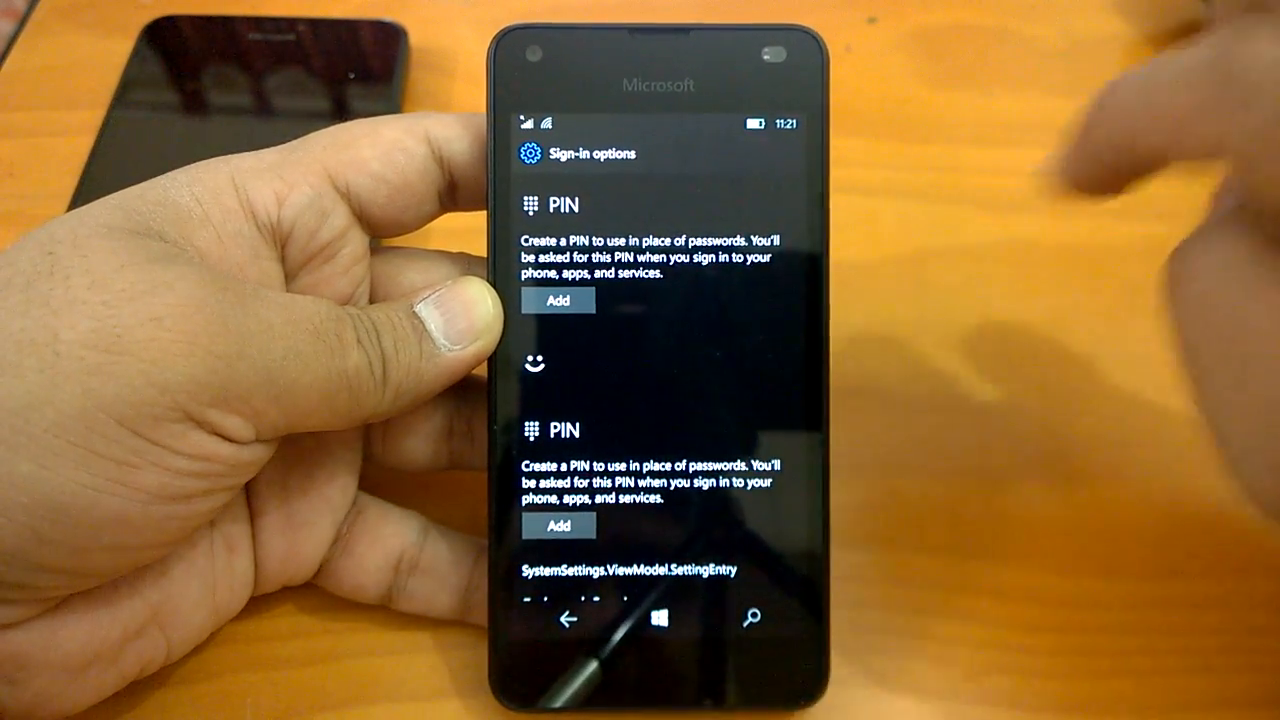
scroll("down", 3)
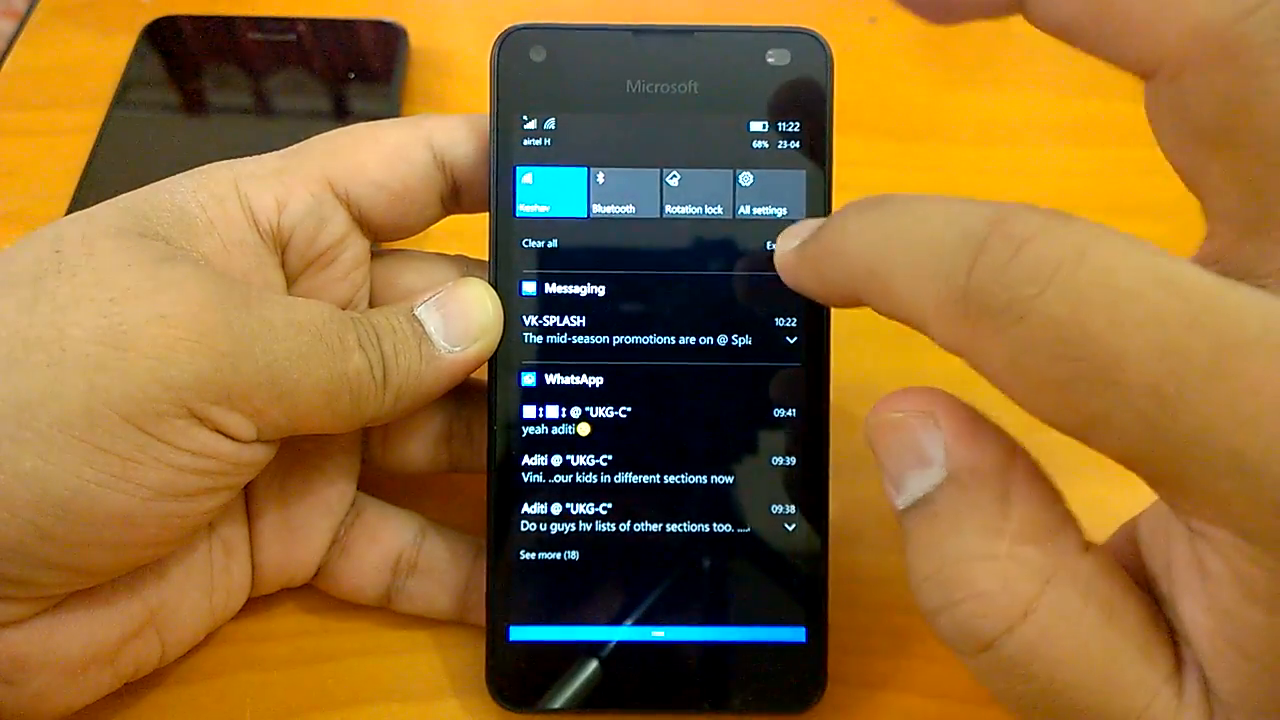
left_click(778, 243)
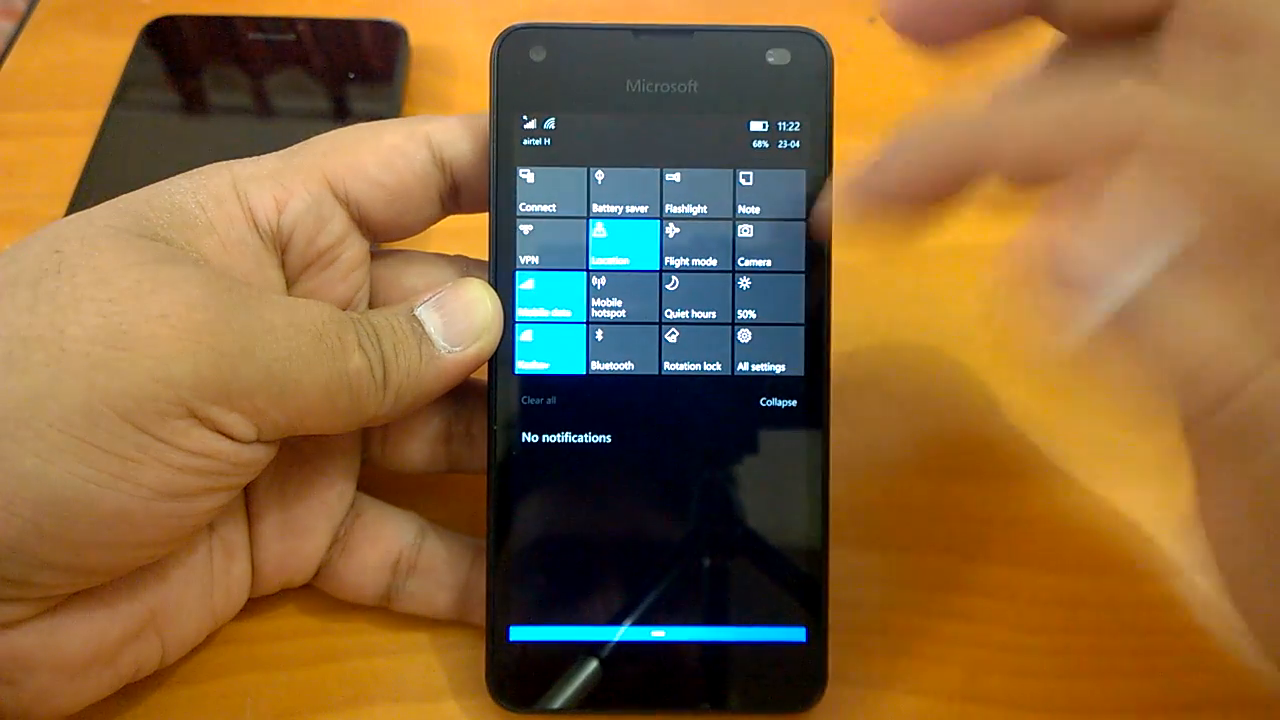